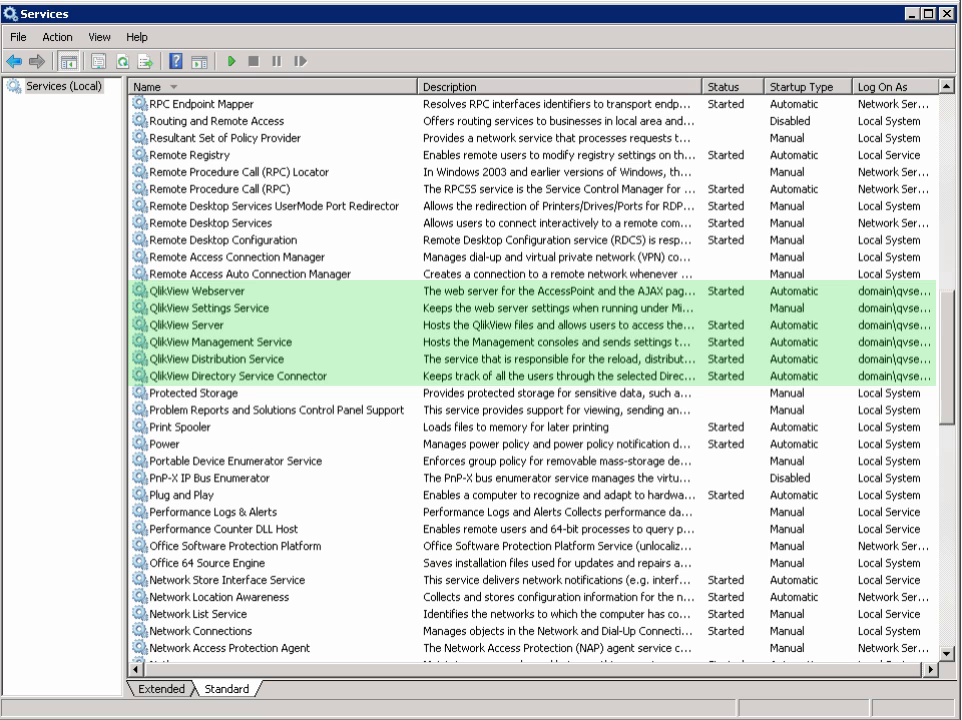
- Review the QlikView service entries and their startup settings in the Windows Services list
click(182, 324)
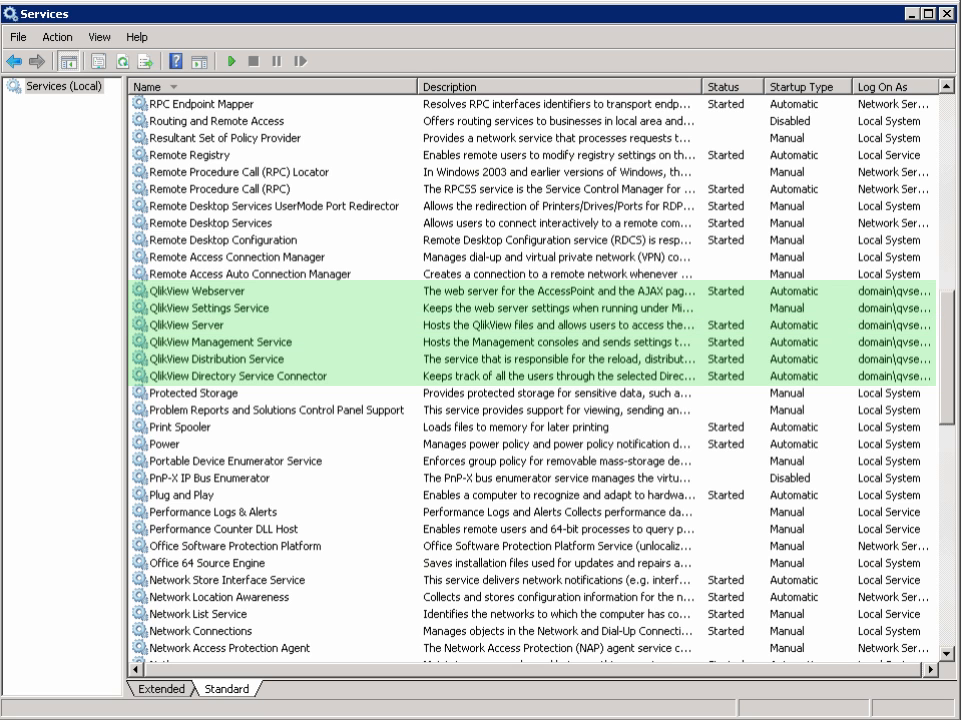
click(230, 358)
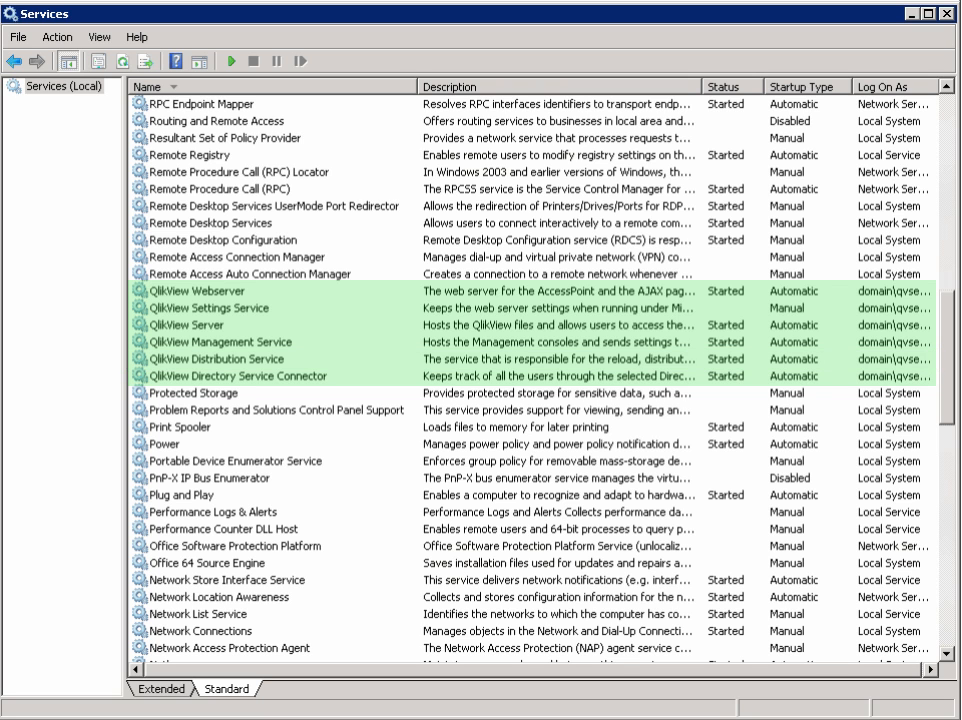
click(237, 375)
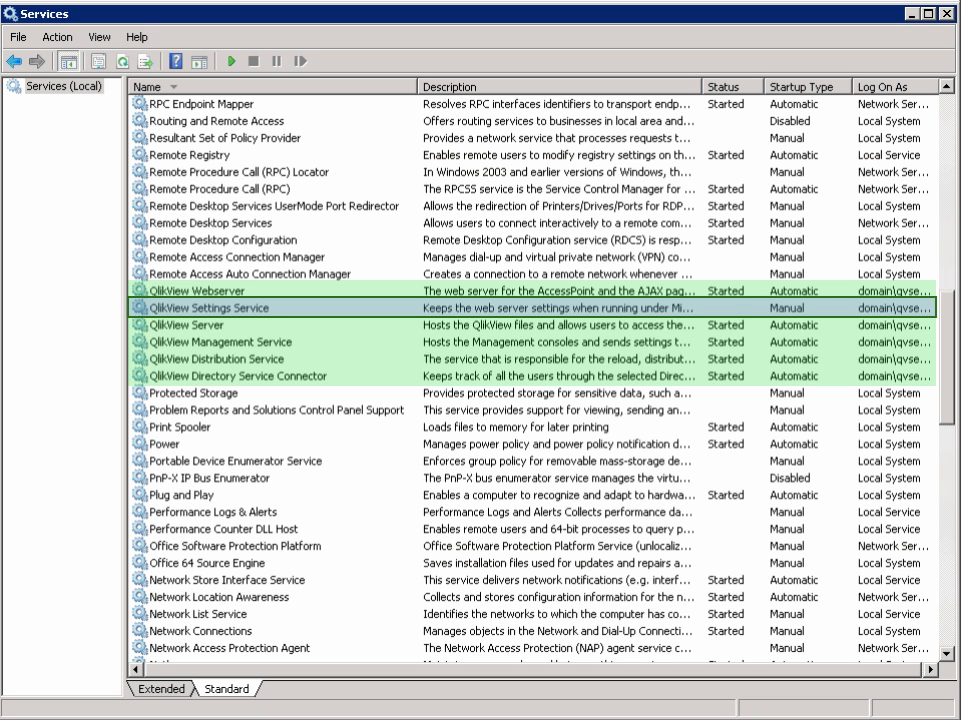
click(202, 307)
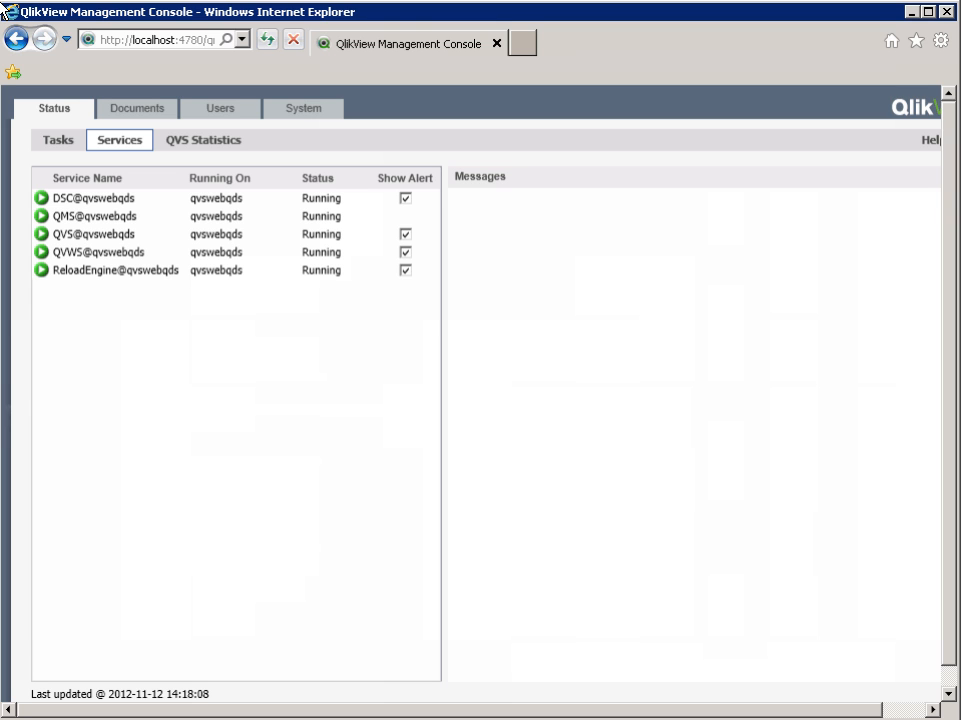
- Show the DSC@qvswebqds status details, confirming the Directory Service Connector runs without problems
click(52, 108)
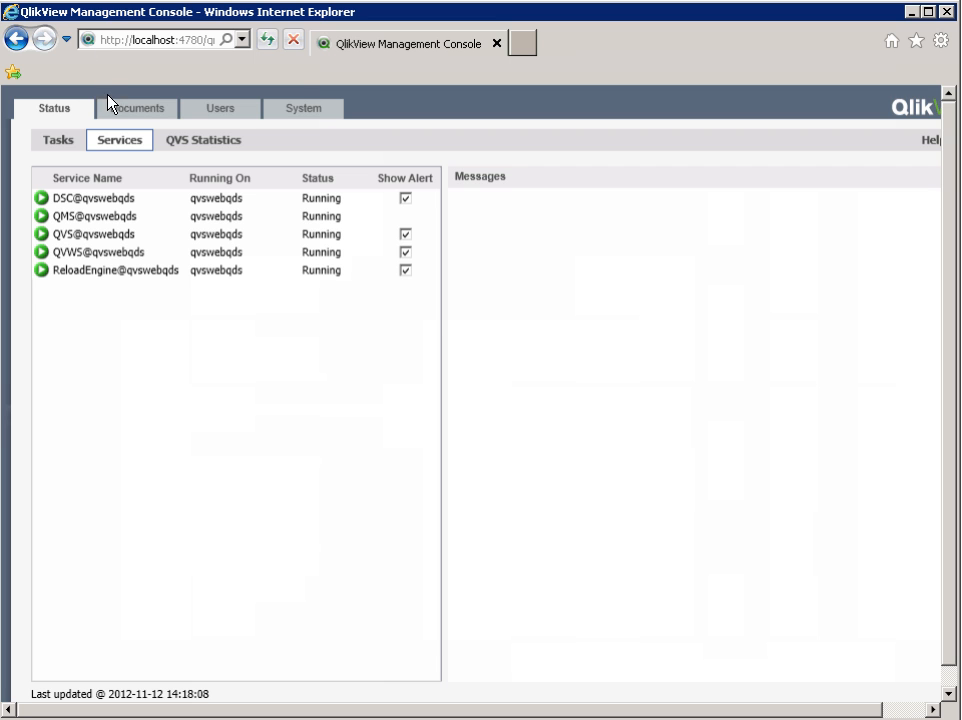
click(93, 197)
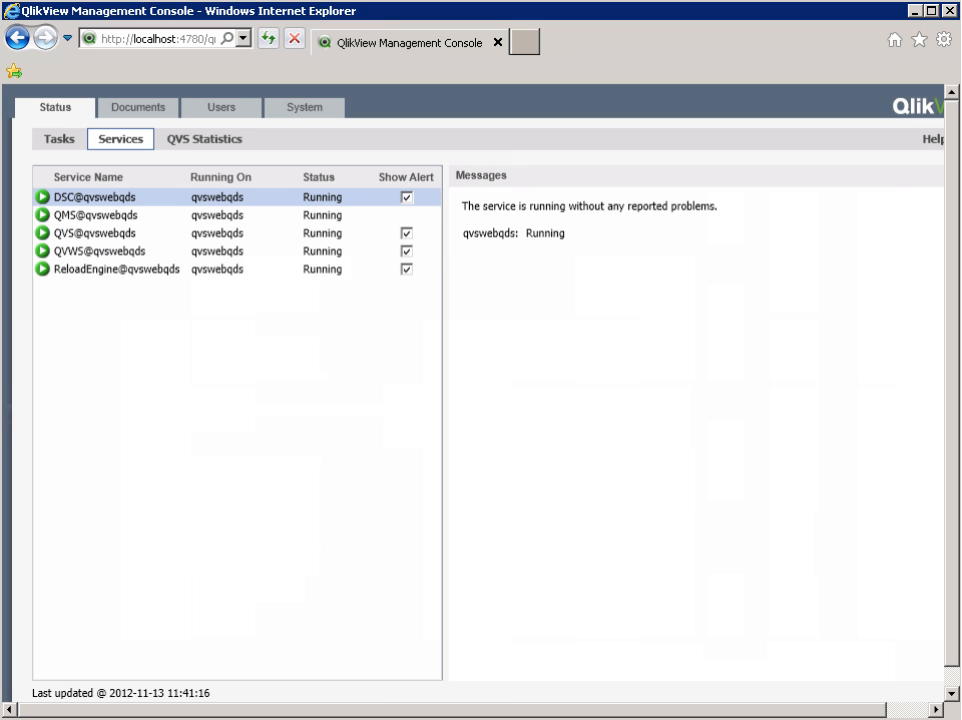
- Check the QMS, QVS, QVWS and ReloadEngine status messages, each running without problems
click(96, 215)
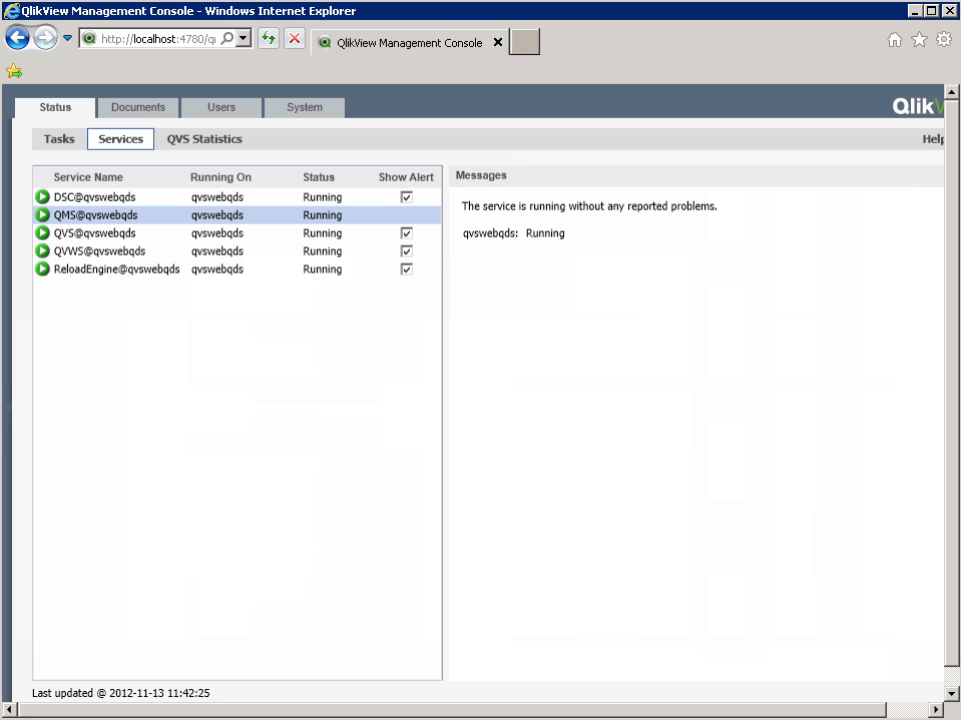
click(93, 233)
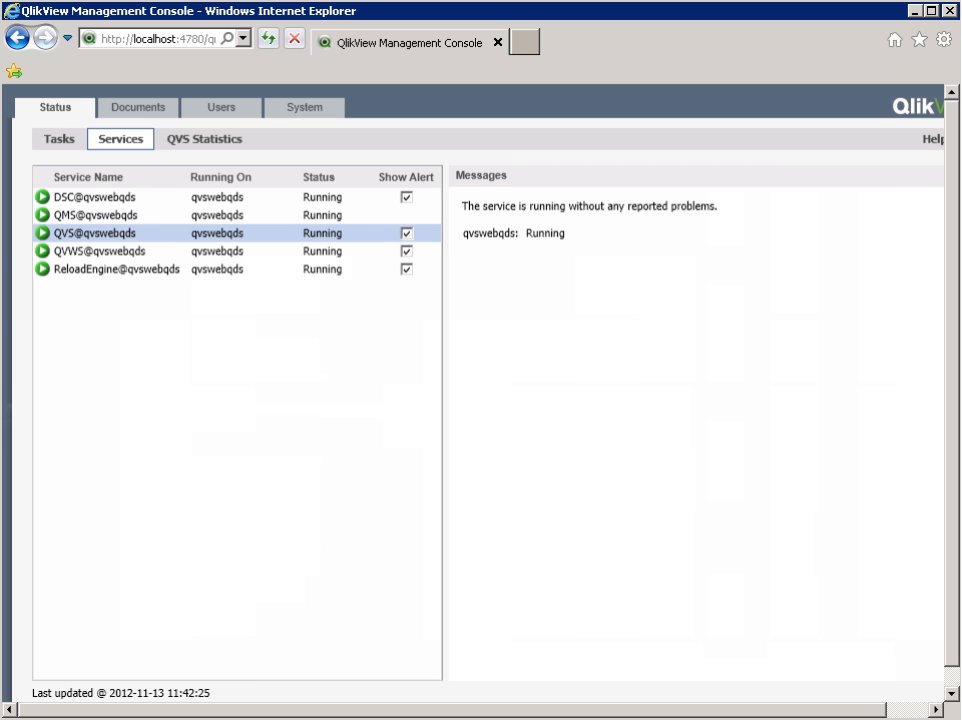
click(100, 251)
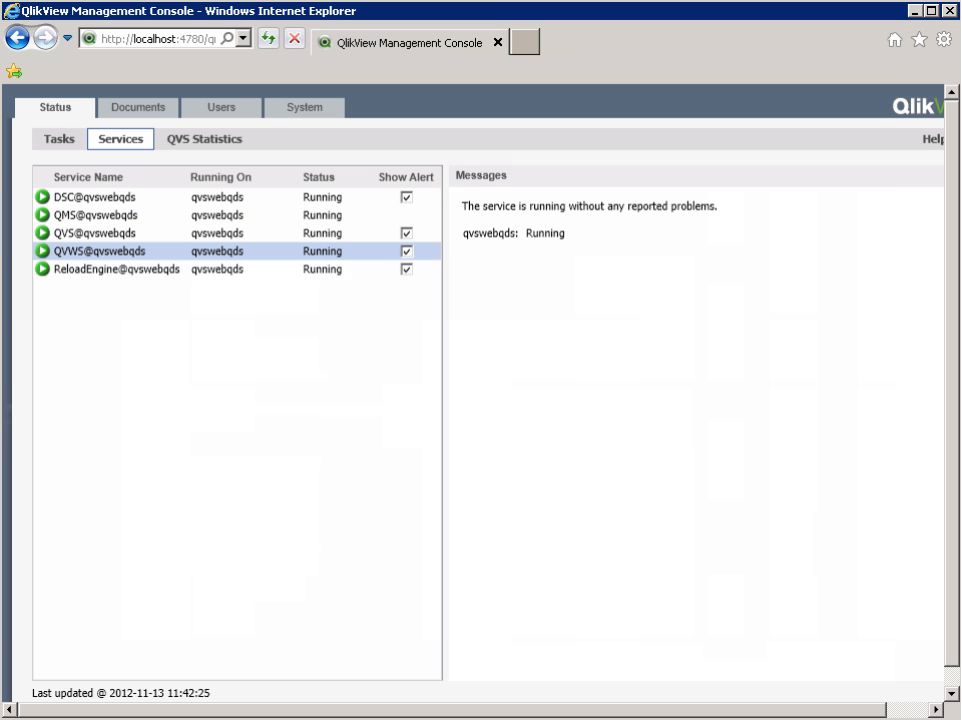
click(115, 269)
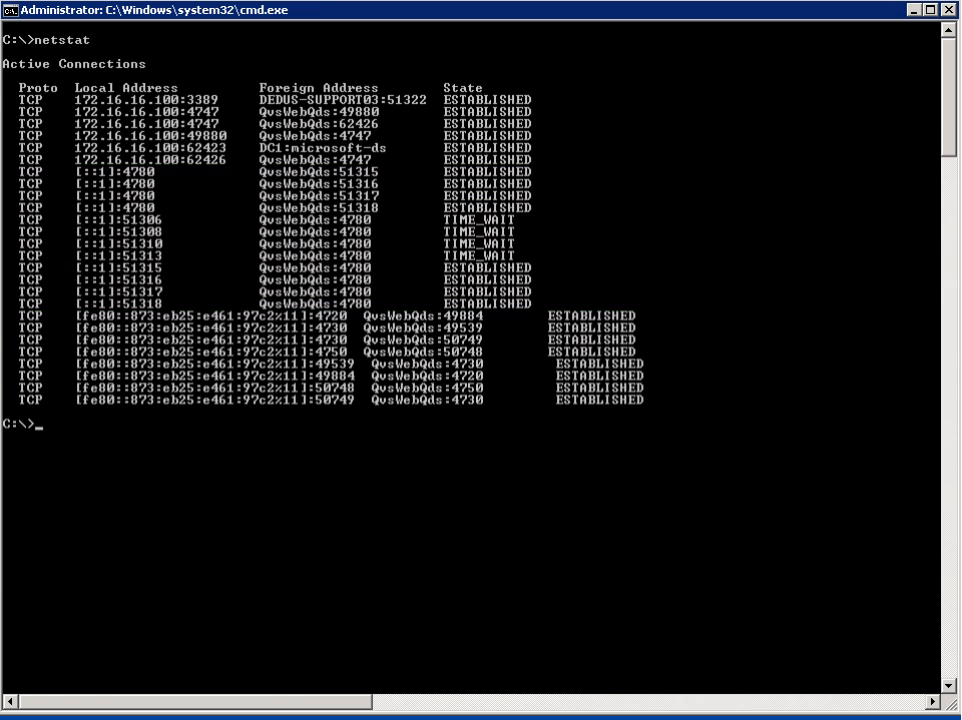
- Run tasklist in Command Prompt to list the running processes
text(tasklist)
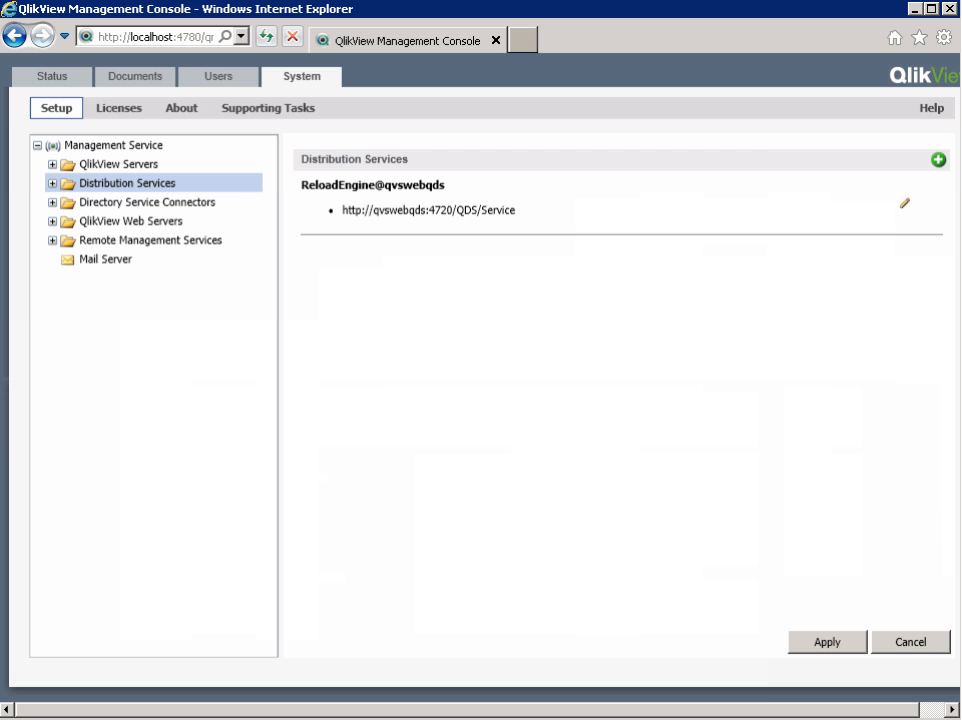
- Review the Directory Service Connectors (4730), QlikView Web Servers (4750) and QlikView Servers addresses
click(147, 202)
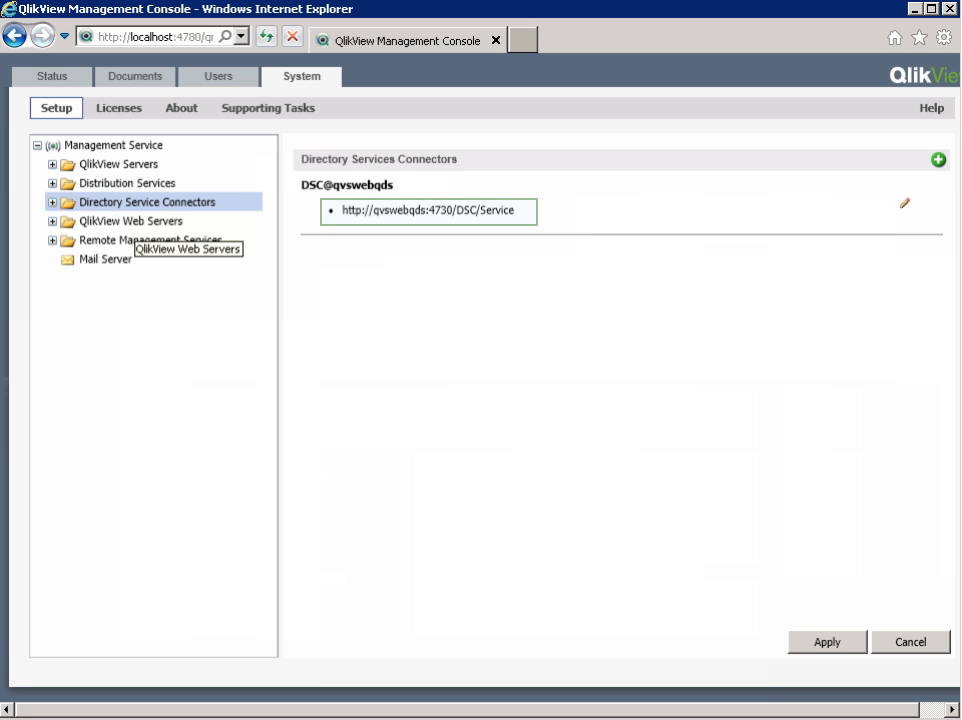
click(130, 221)
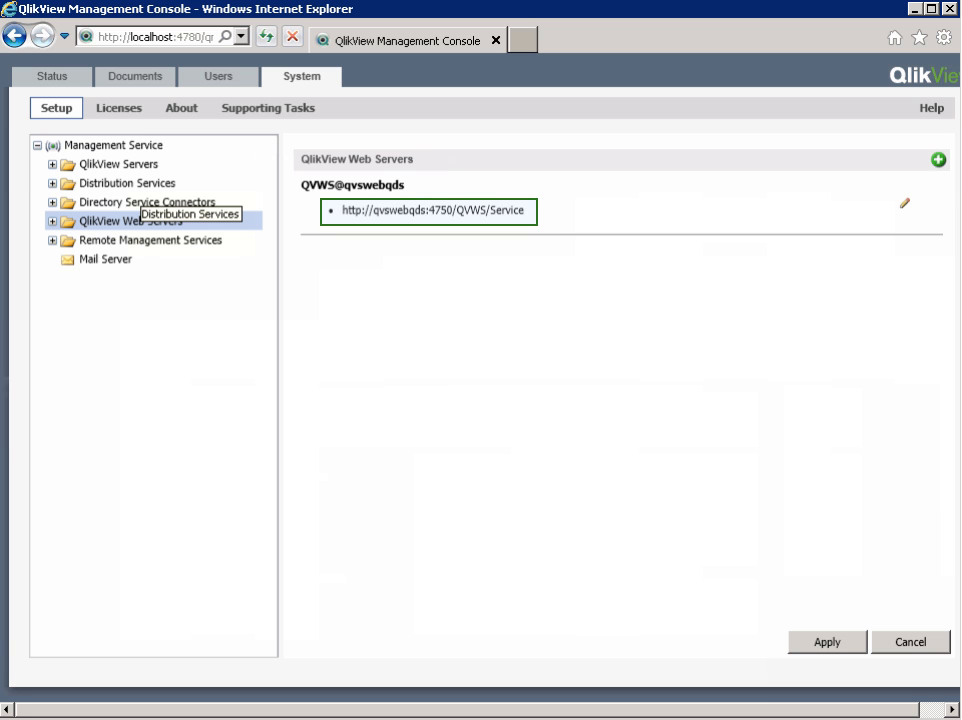
click(126, 183)
text(telnet)
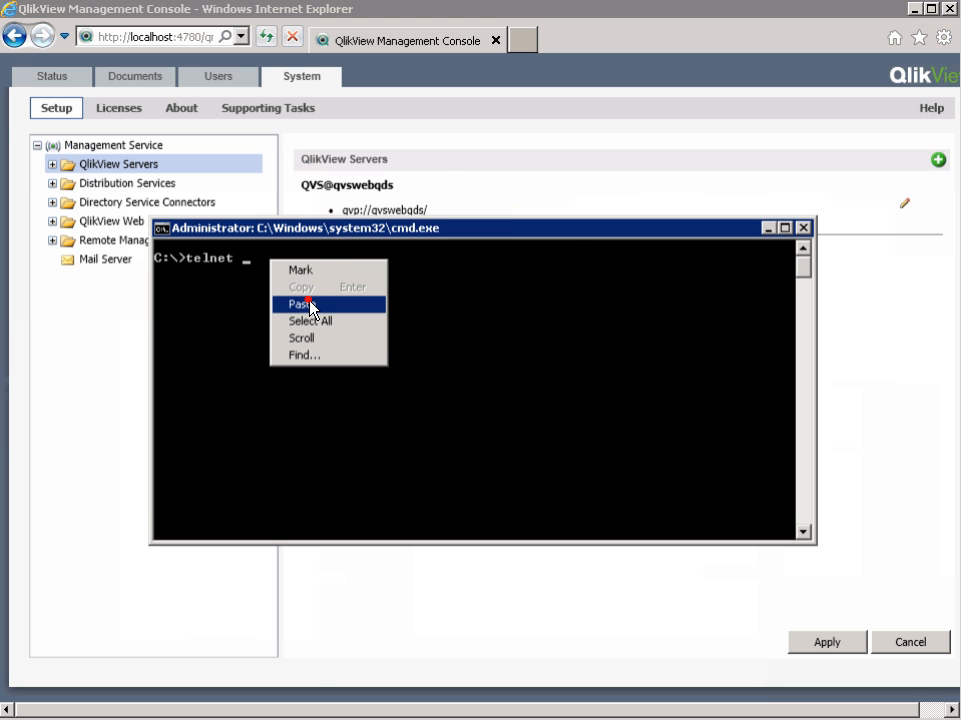
- Complete the telnet check against qvswebqds with the pasted server name and port 474x
click(299, 304)
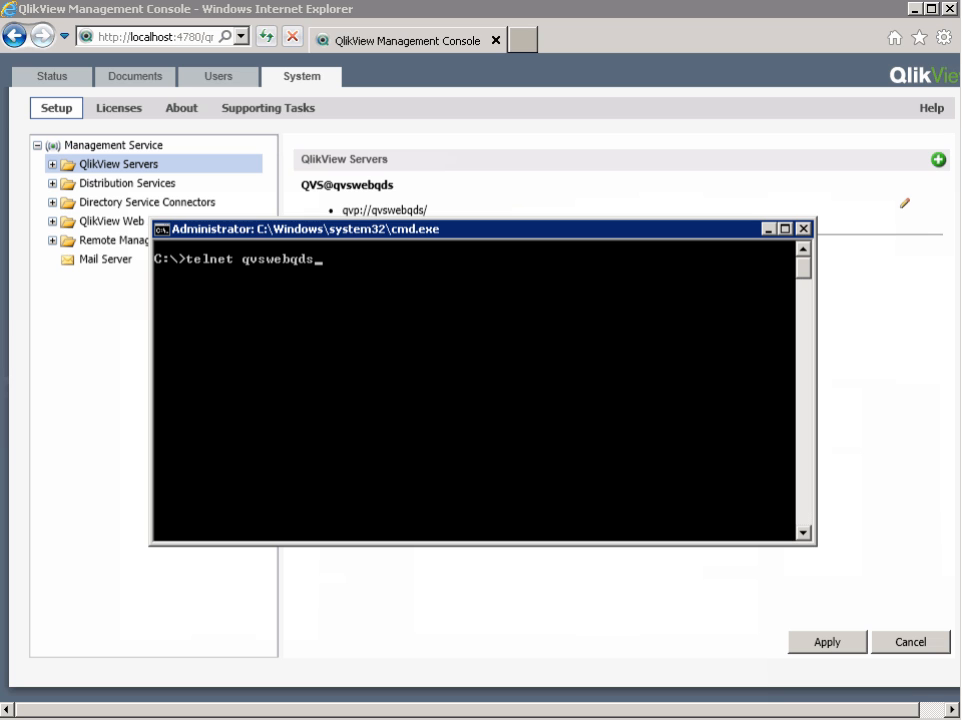
text(474)
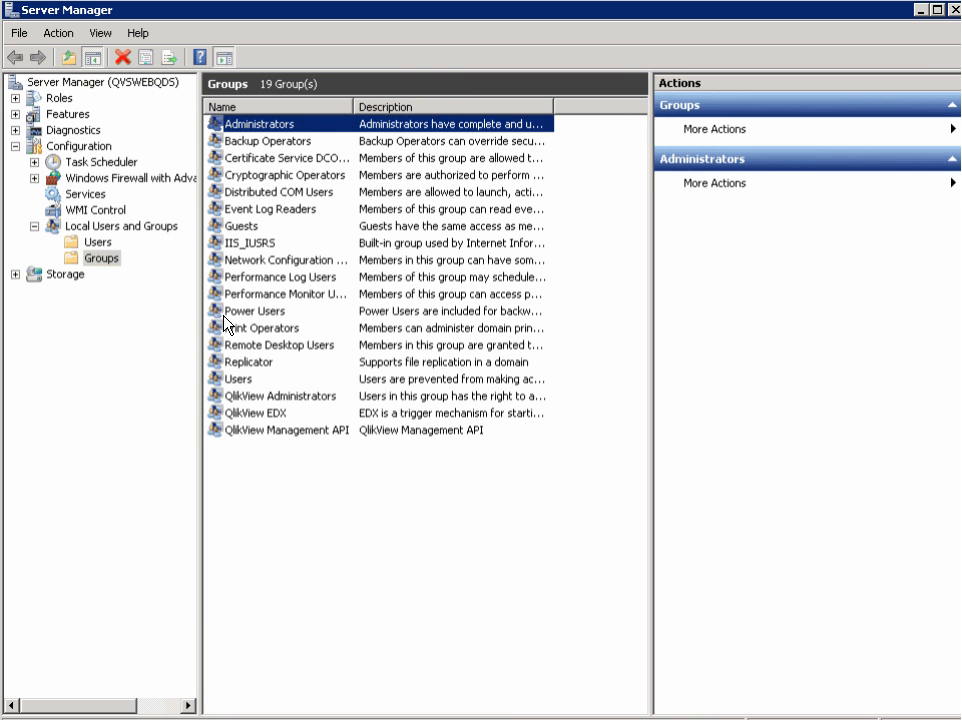
double_click(261, 123)
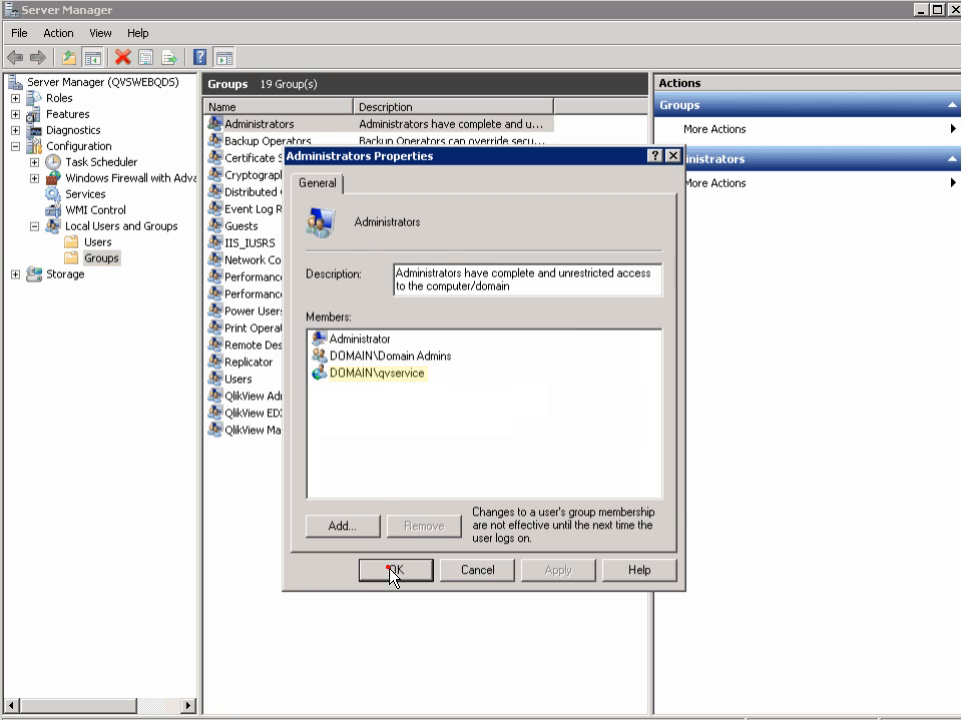
click(394, 569)
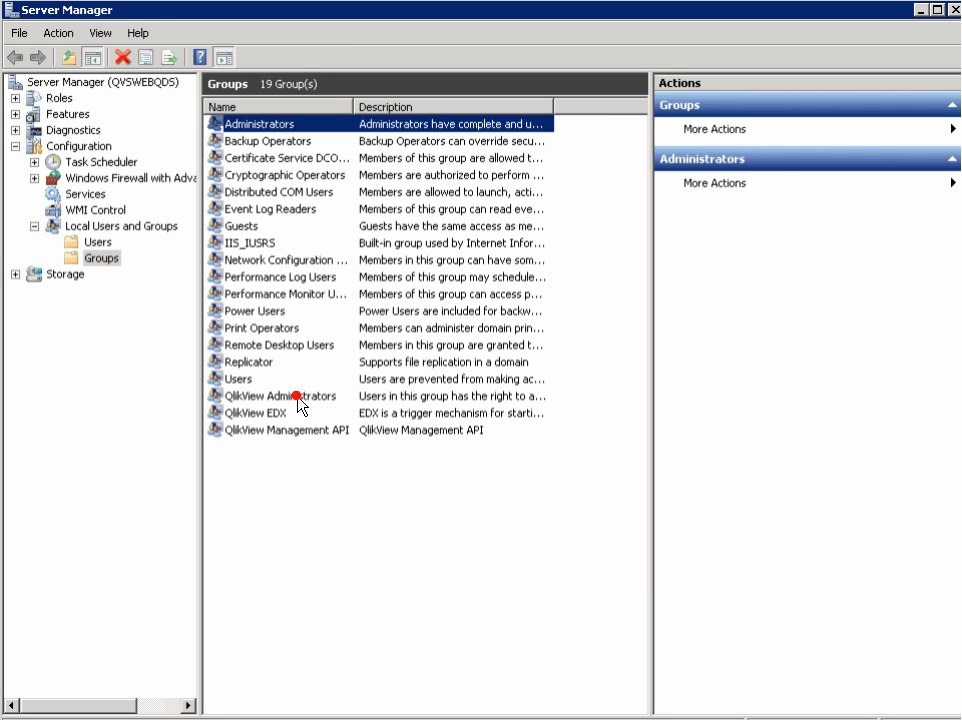
double_click(284, 395)
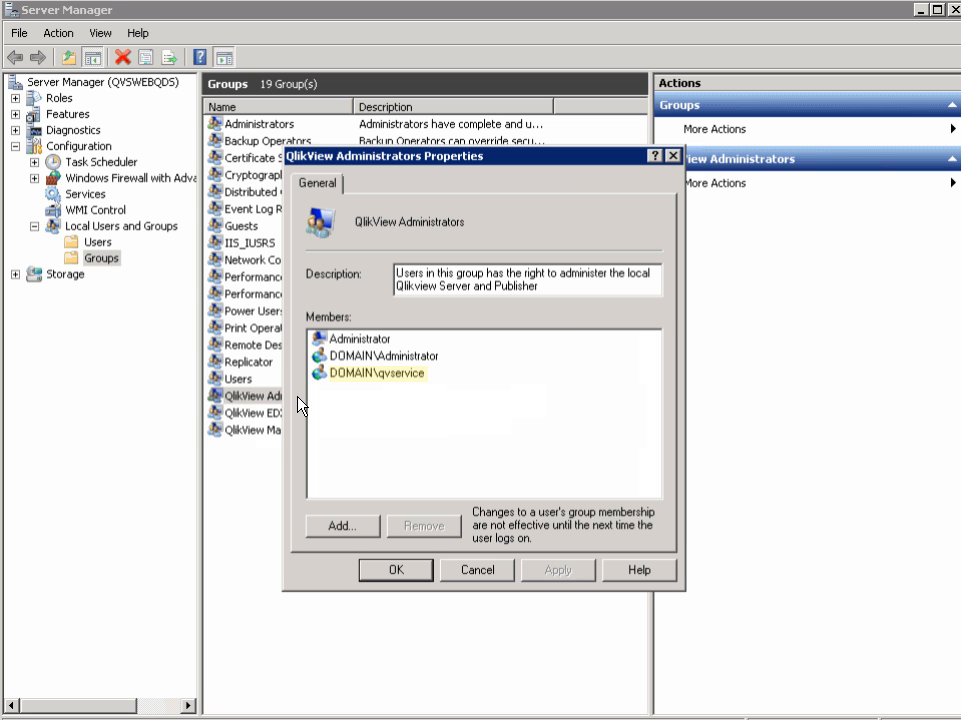
click(394, 569)
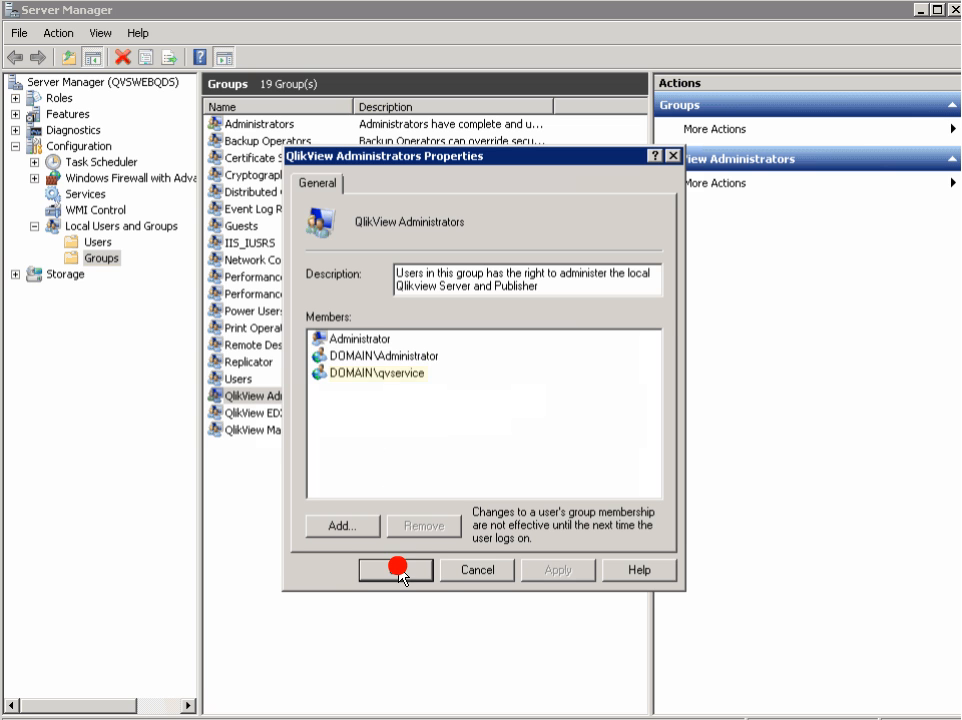
click(393, 569)
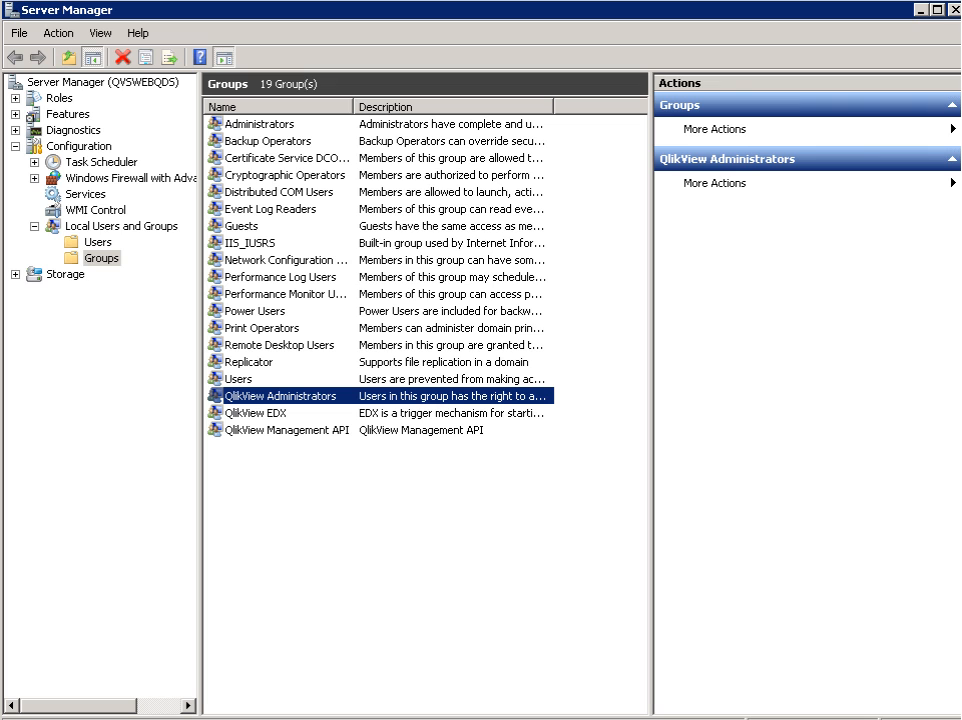